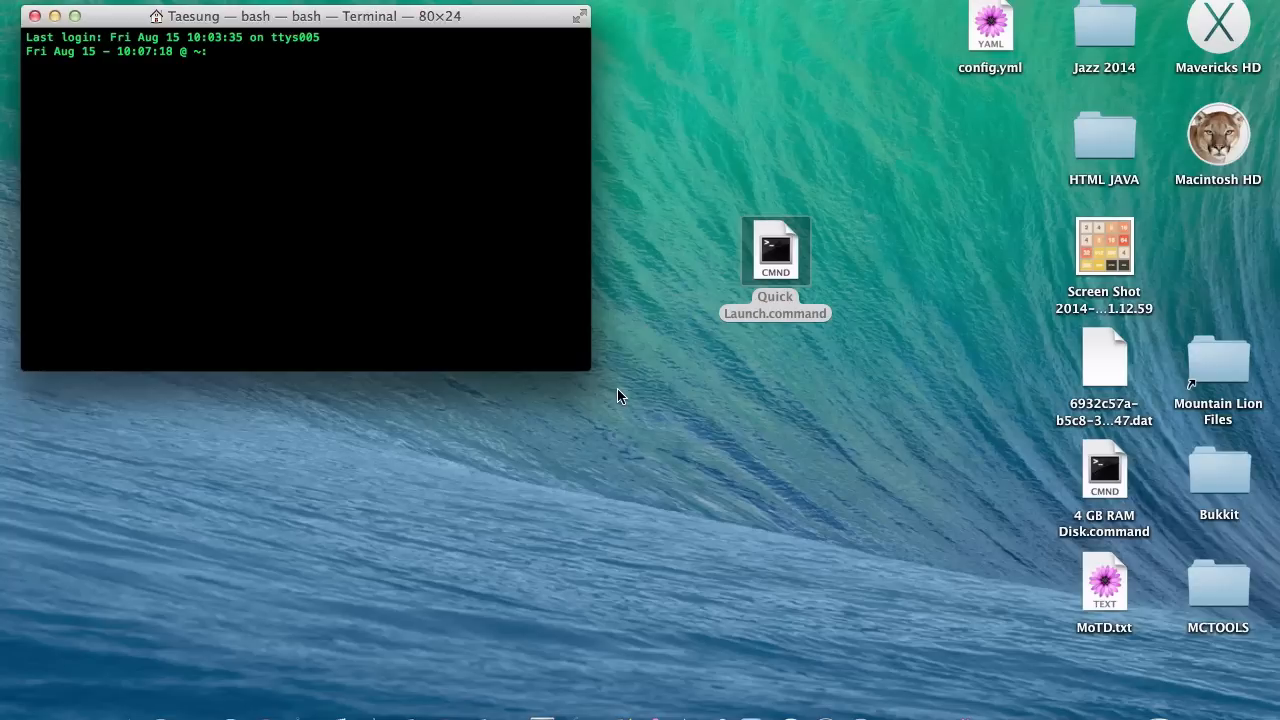
- Enlarge the Terminal window to 181 columns by 38 rows with printf '\e[8;38;181t'
{"action": "right_click", "coordinate": [775, 250]}
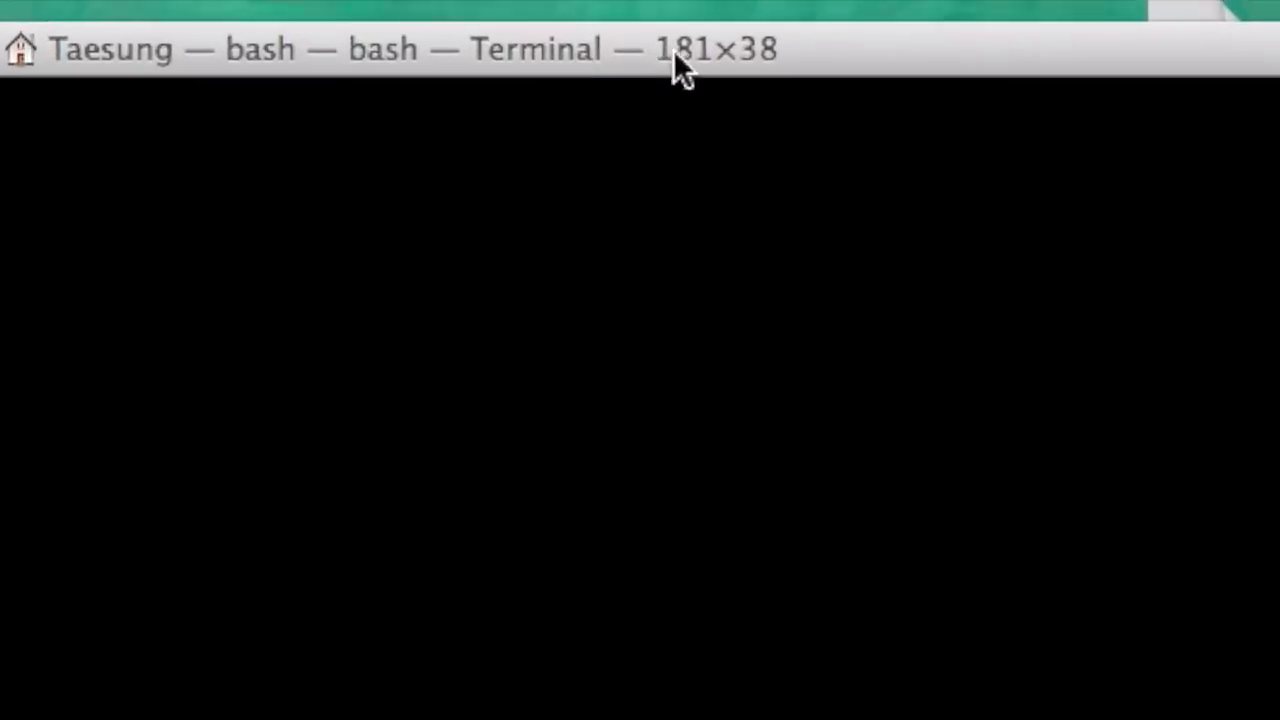
- Test printf resize commands for 181, 200 and 50 columns at 38 rows
{"action": "type", "text": "pr"}
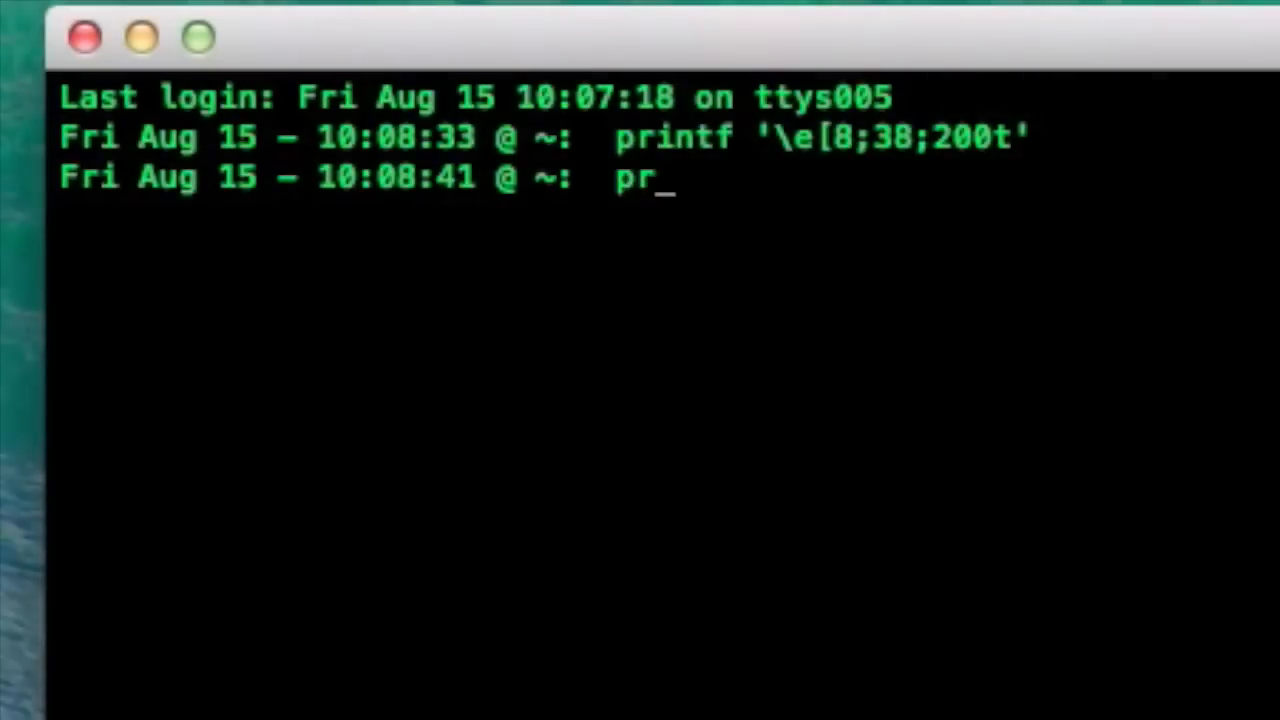
{"action": "type", "text": "int"}
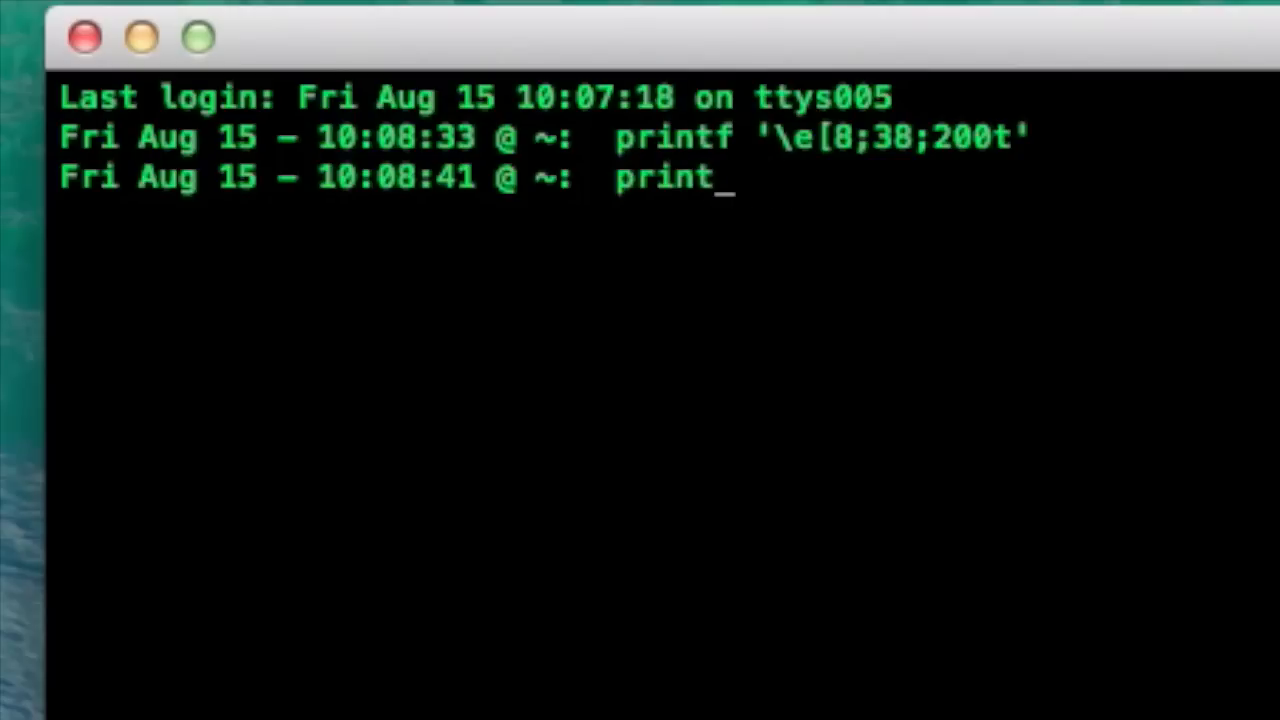
{"action": "type", "text": "f '\\e["}
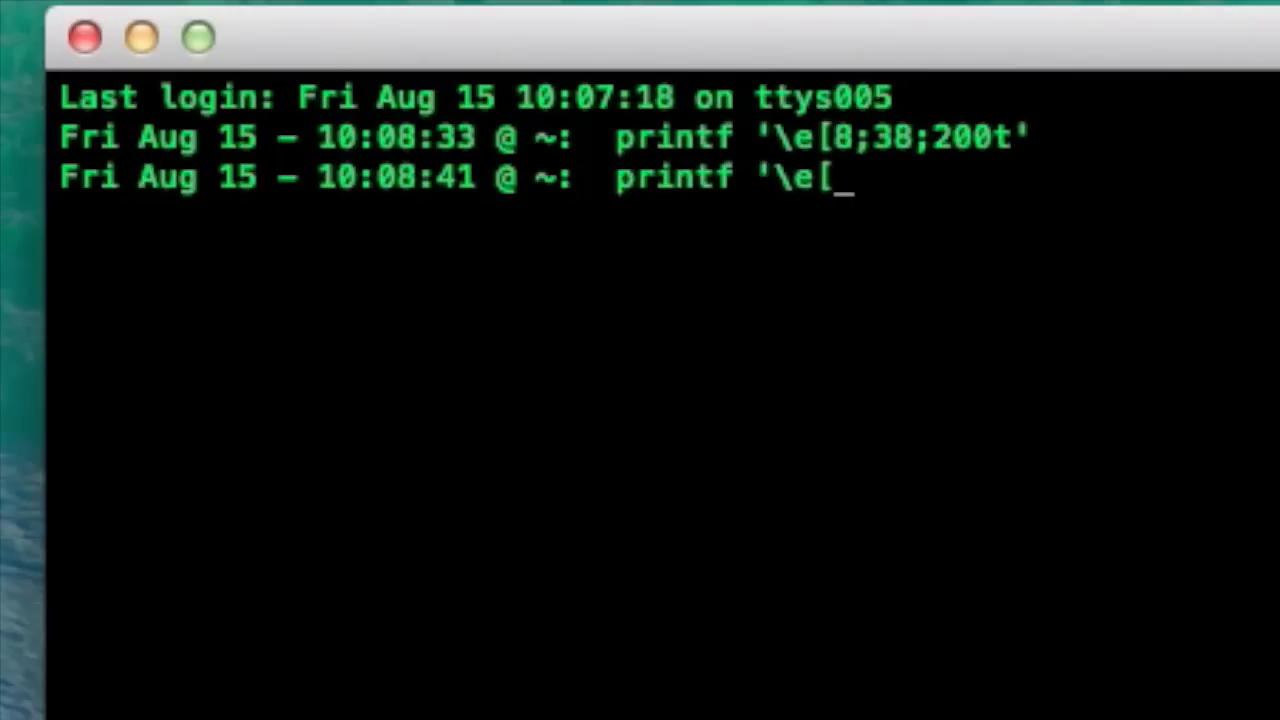
{"action": "type", "text": "8:"}
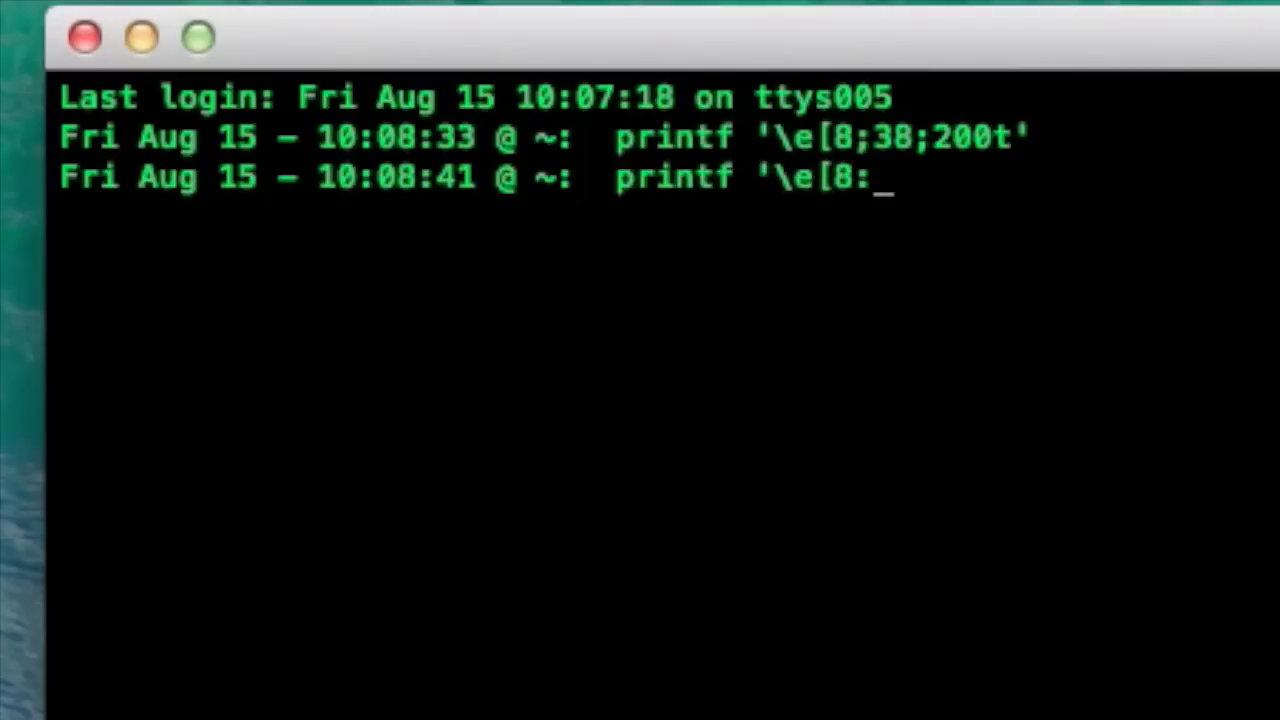
{"action": "type", "text": "38"}
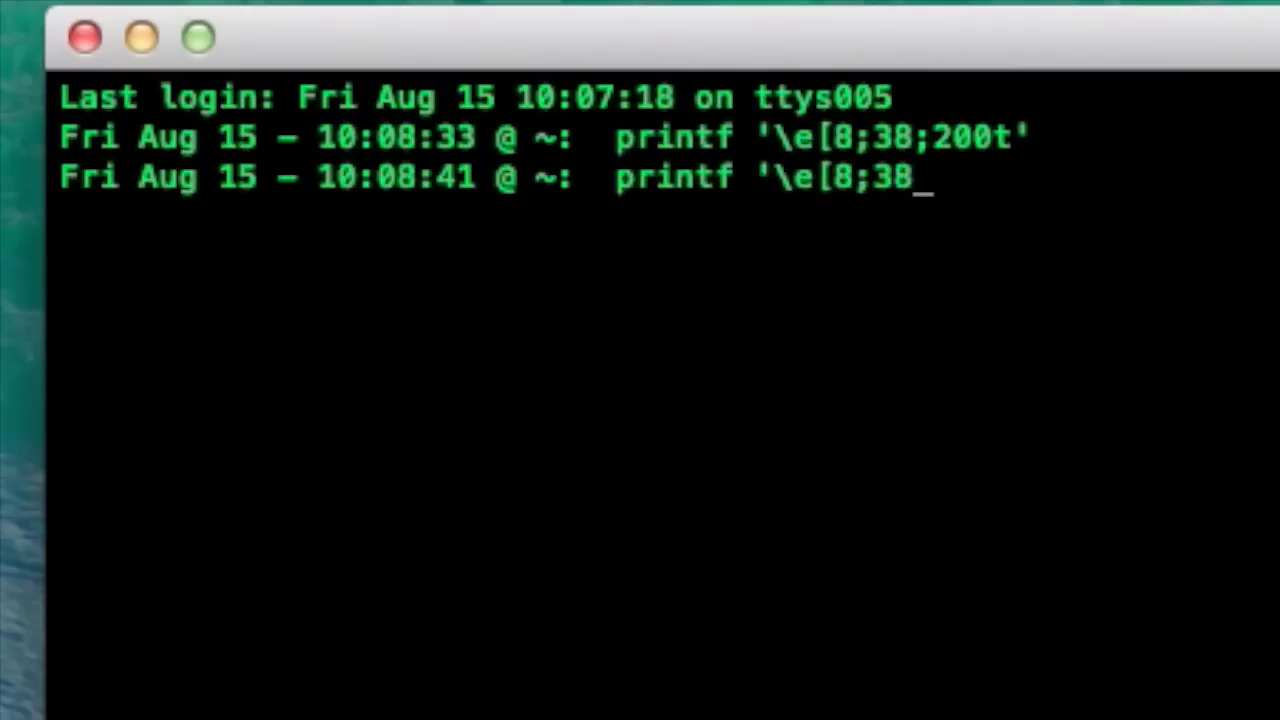
{"action": "type", "text": ";181"}
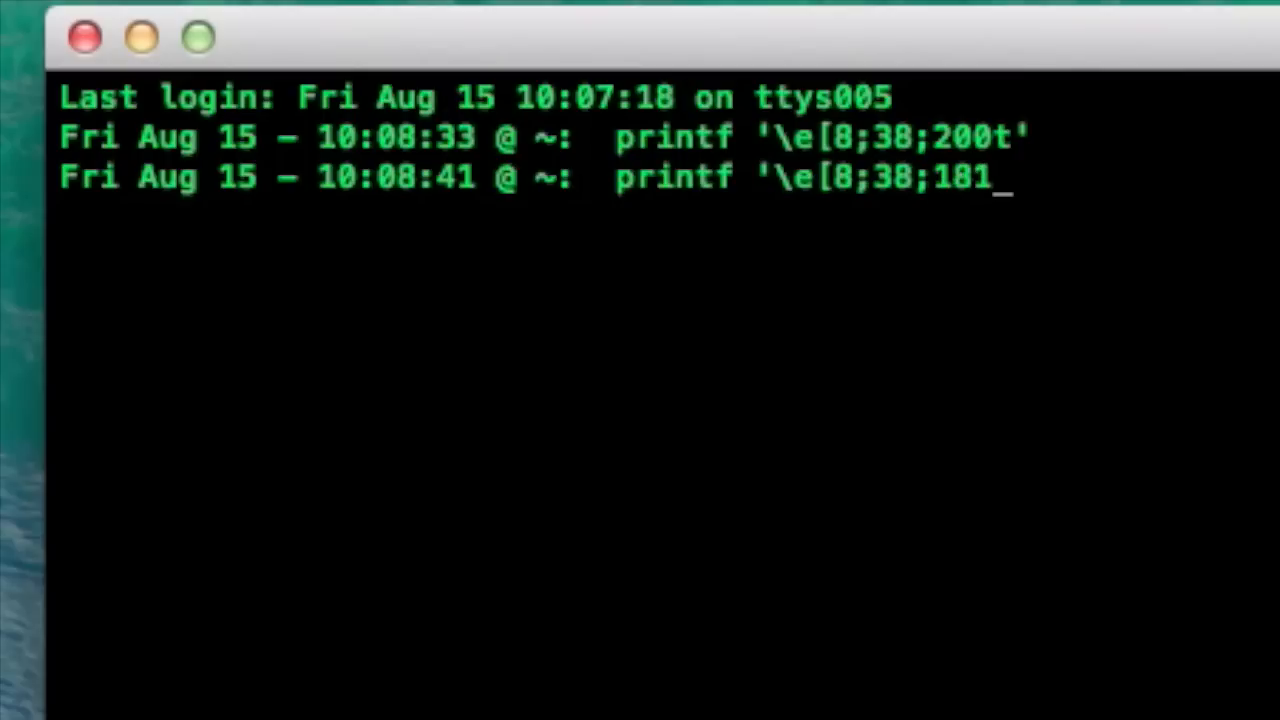
{"action": "type", "text": "t"}
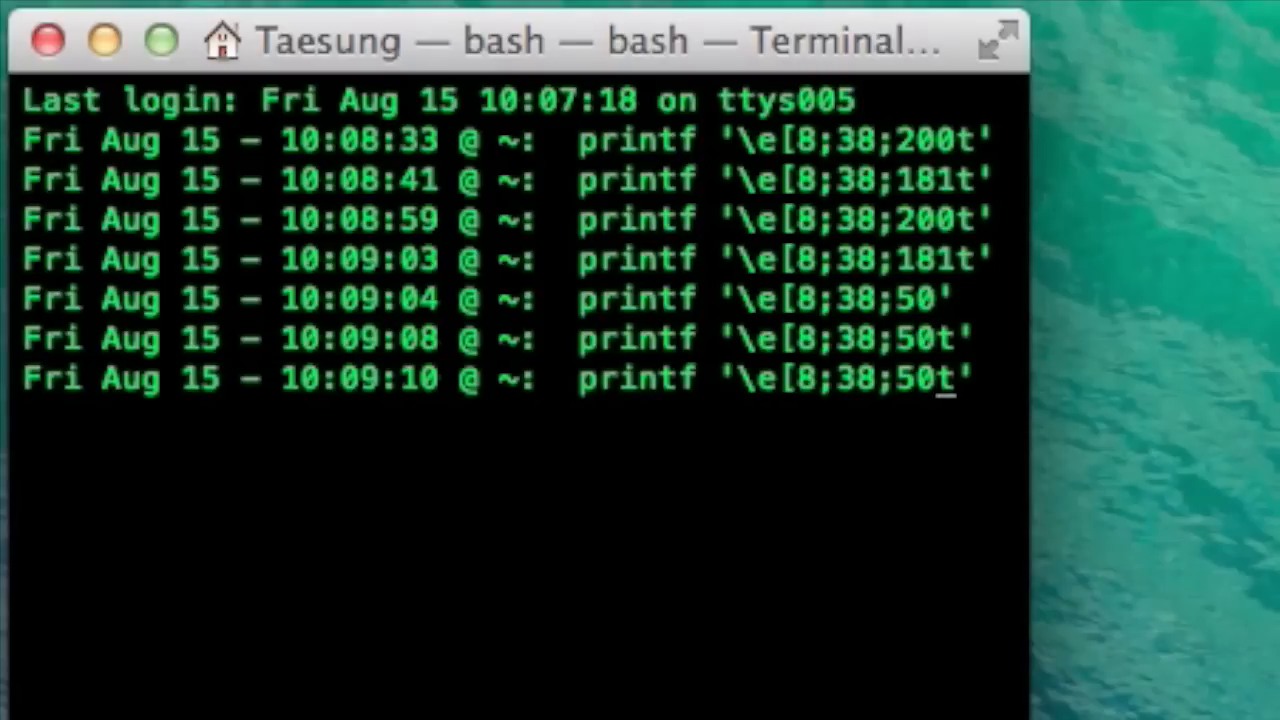
- Move the window to 0,0 with printf '\e[3;0;0t' and open Quick Launch.command in TextWrangler
{"action": "key", "text": "BackSpace"}
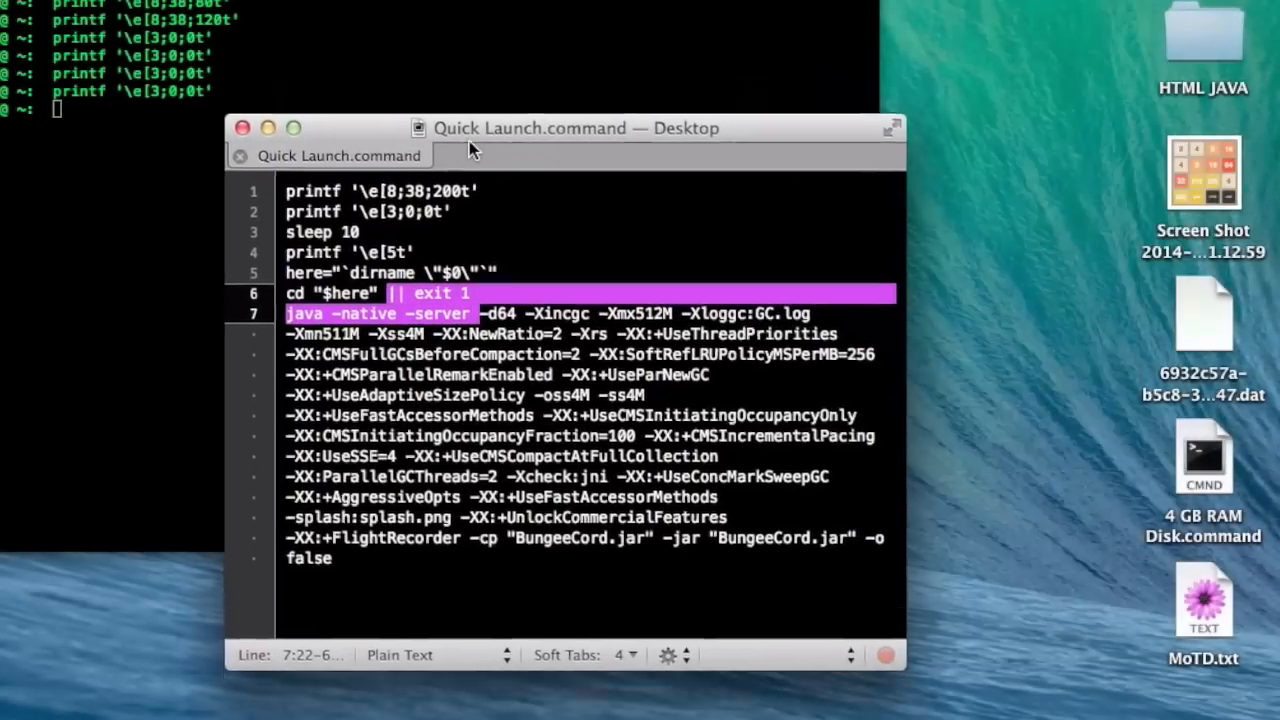
- Drag the Quick Launch.command editor window lower and bring Terminal back to the front
{"action": "left_click_drag", "start_coordinate": [475, 128], "coordinate": [400, 152]}
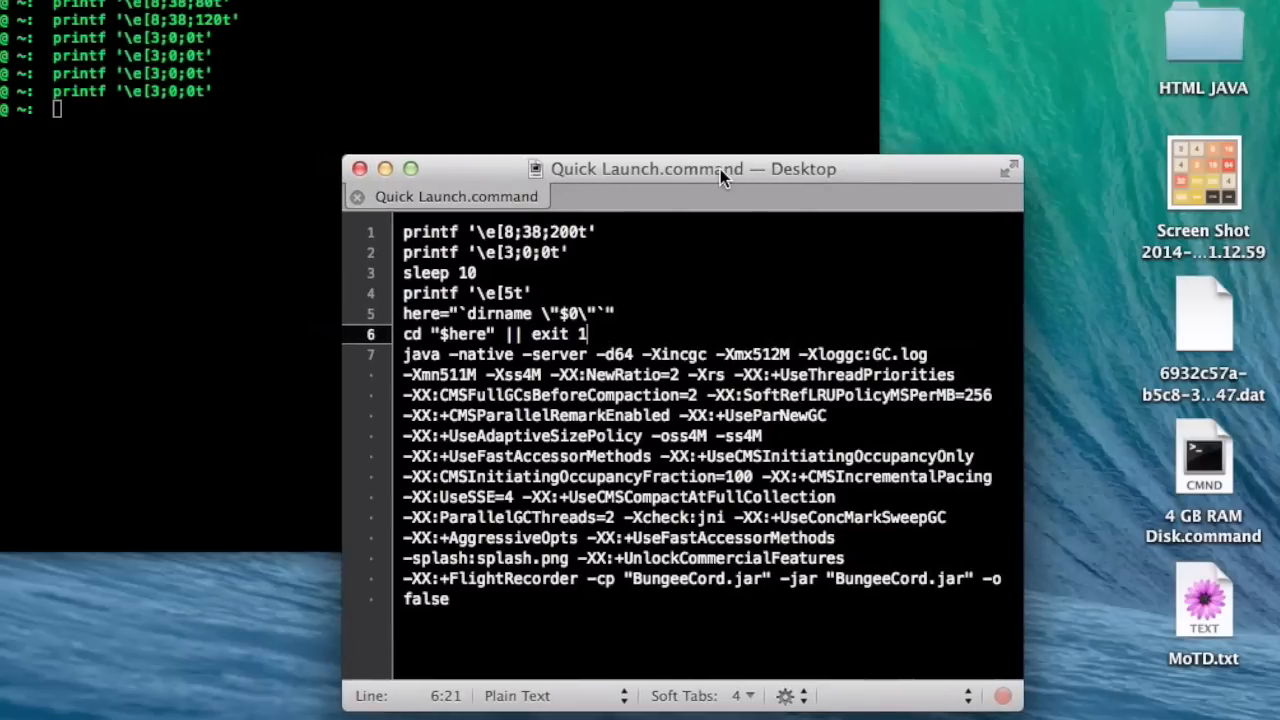
{"action": "mouse_move", "coordinate": [885, 181]}
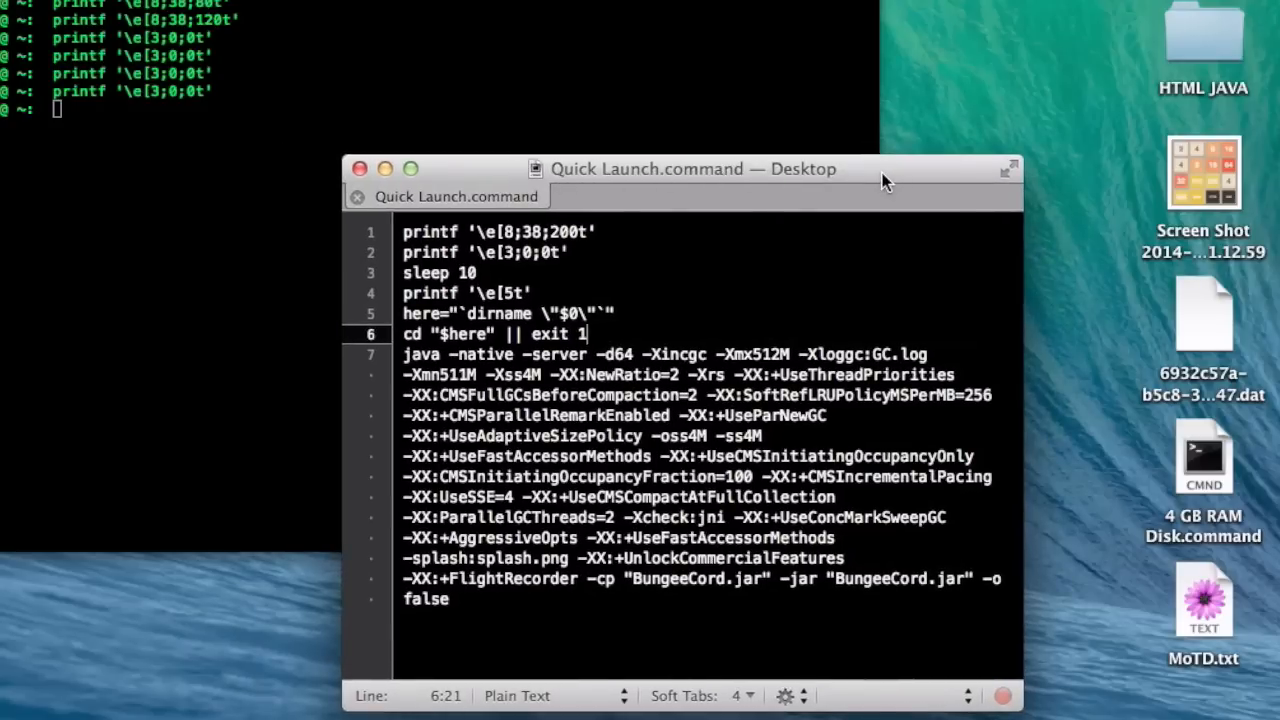
{"action": "mouse_move", "coordinate": [985, 88]}
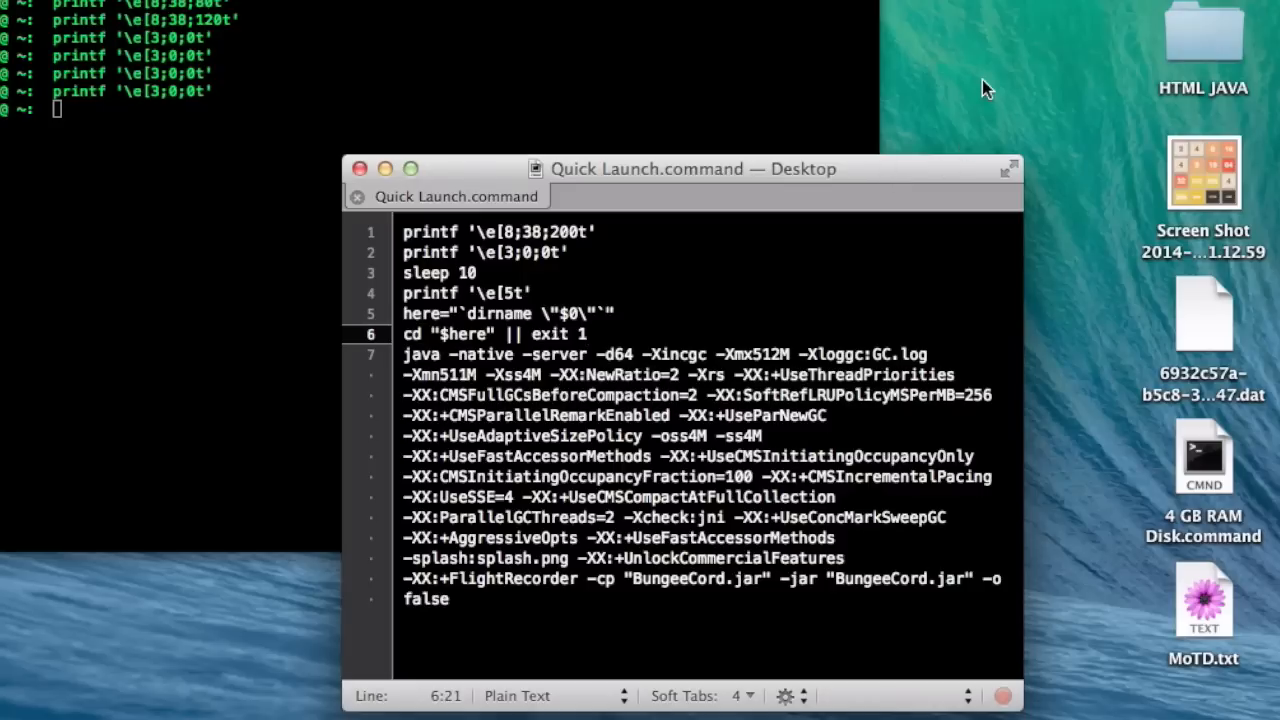
{"action": "left_click", "coordinate": [588, 333]}
{"action": "type", "text": "c"}
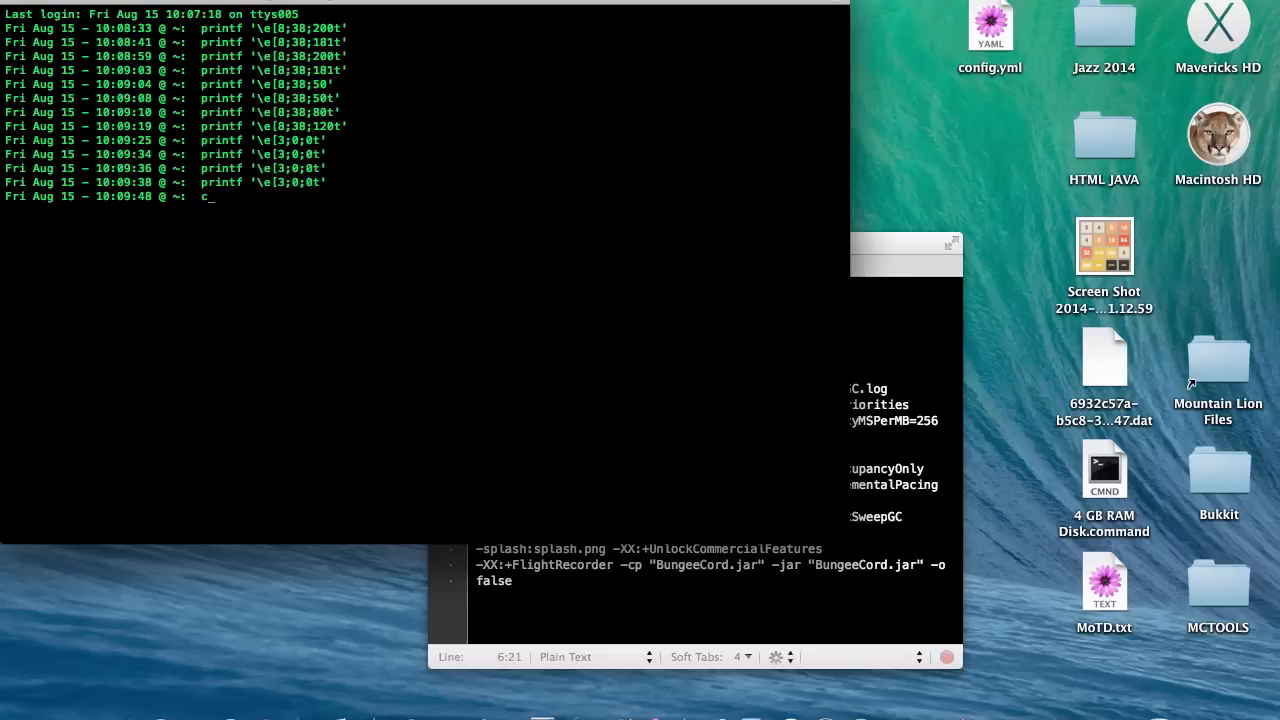
- Run Quick Launch.command, which fails with 'Unable to access jarfile BungeeCord.jar'
{"action": "type", "text": "d /use"}
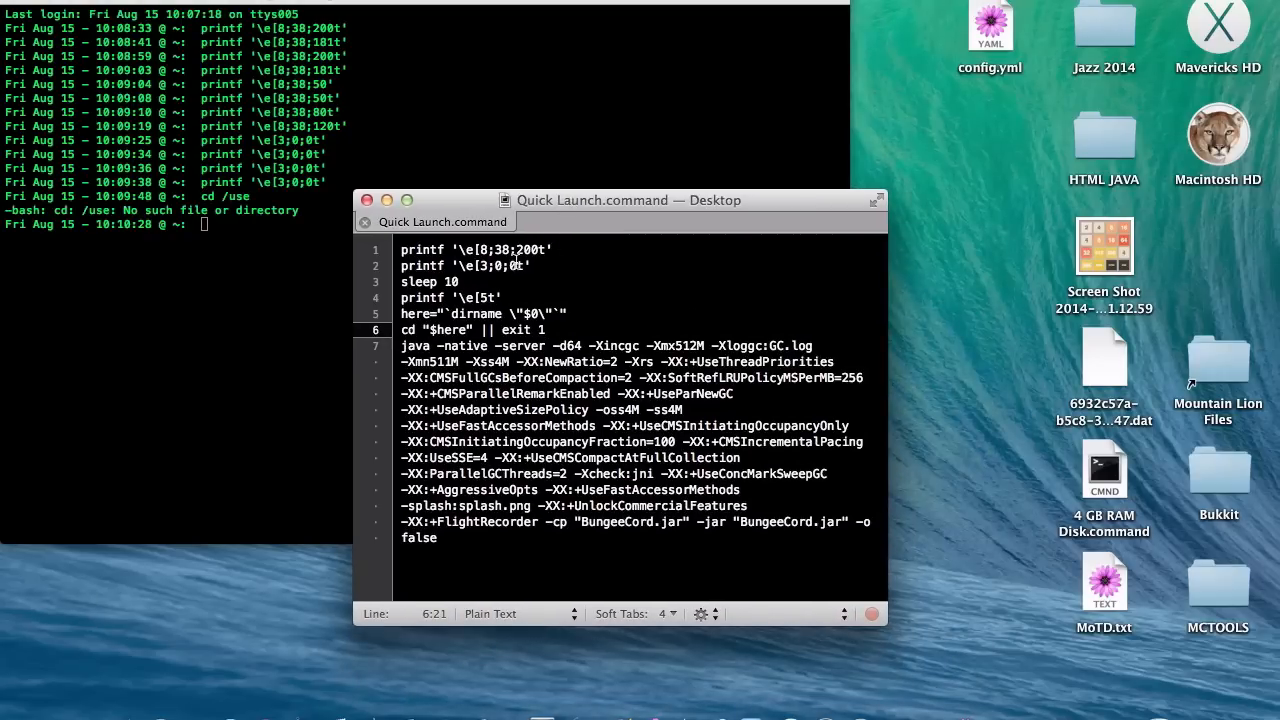
{"action": "left_click", "coordinate": [367, 200]}
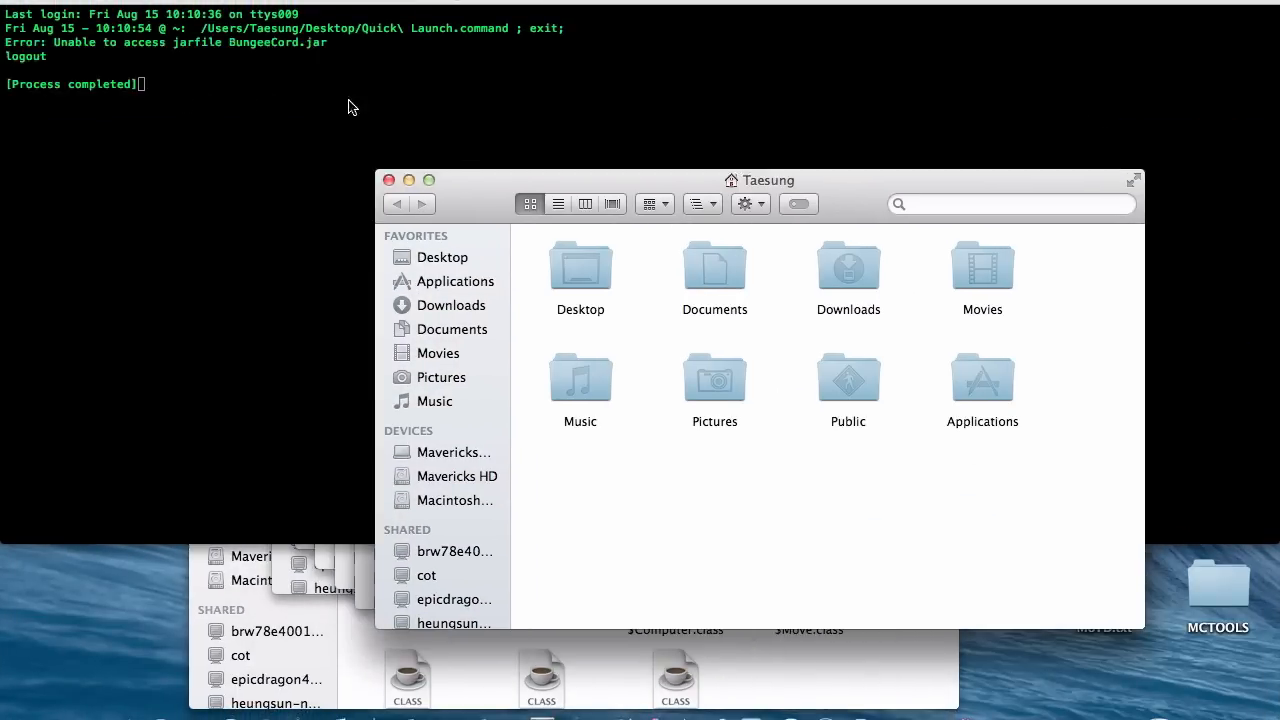
{"action": "mouse_move", "coordinate": [981, 441]}
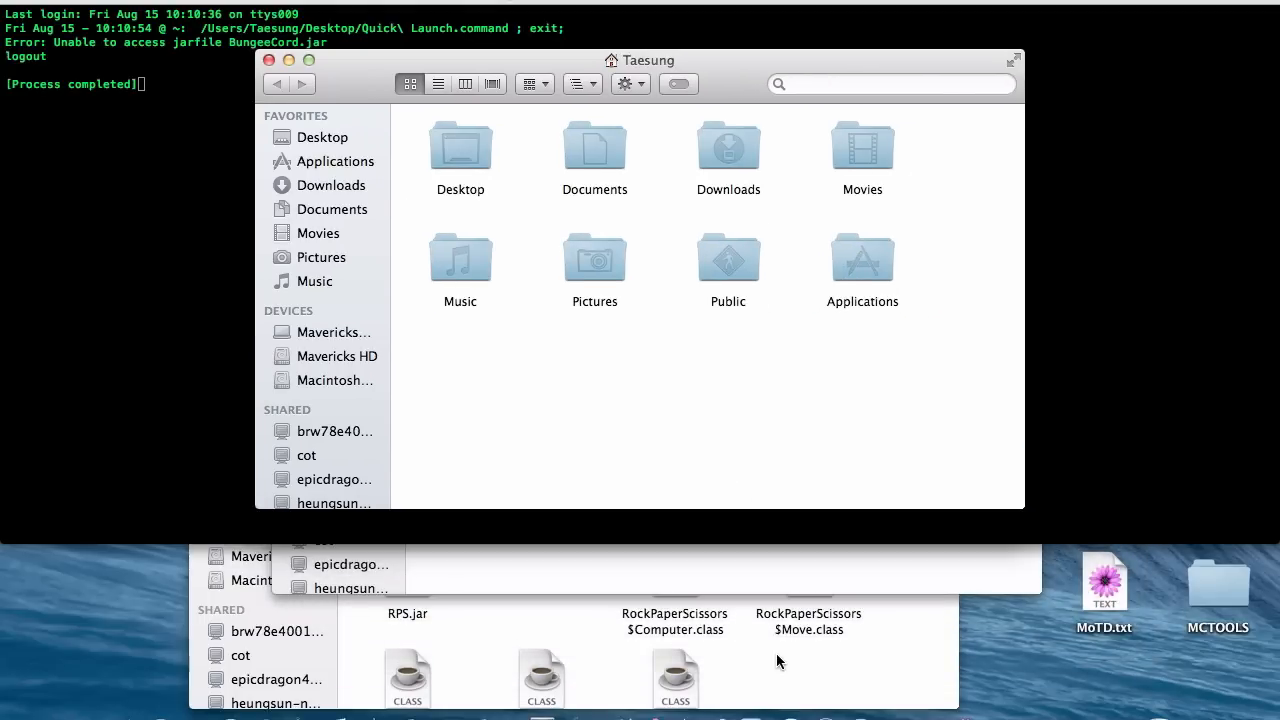
- Close the Finder home-folder windows, leaving the failed Terminal session over the desktop
{"action": "left_click", "coordinate": [270, 60]}
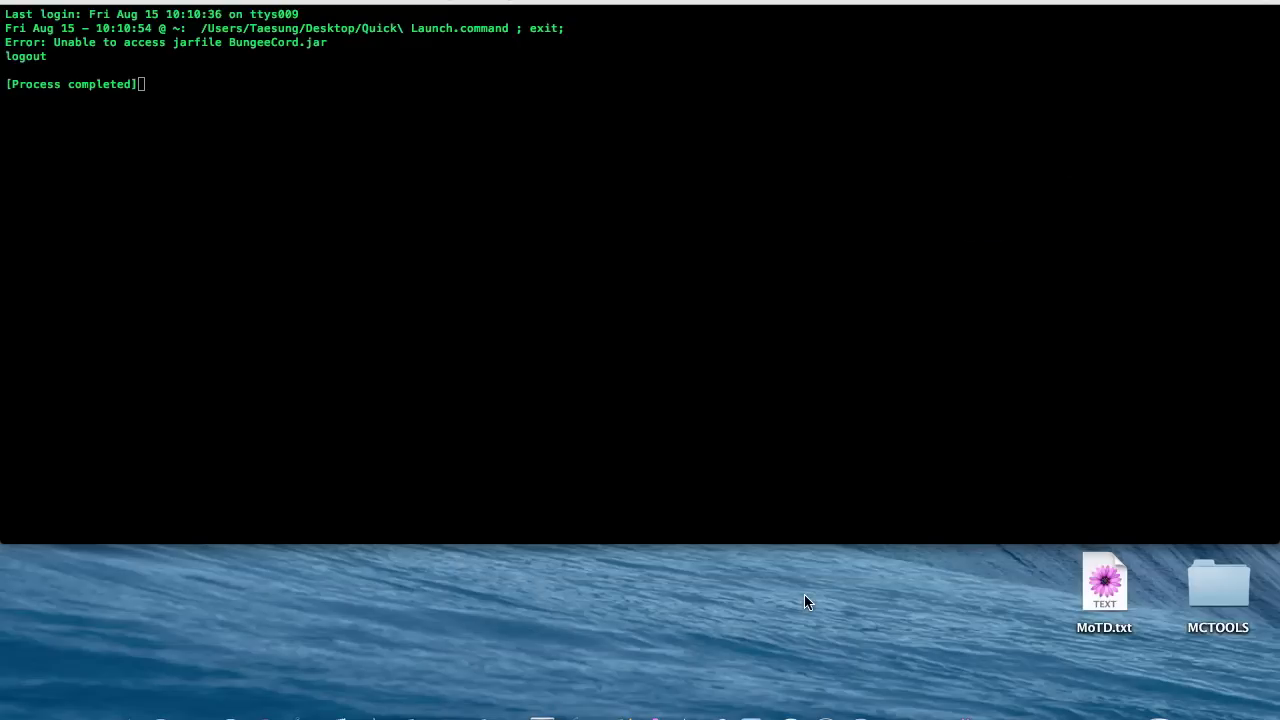